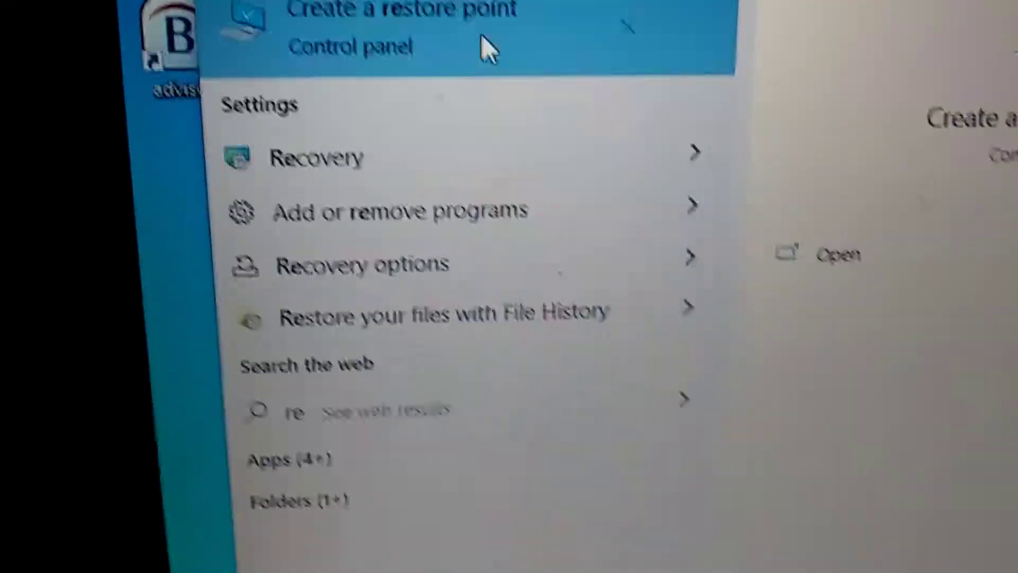
Step: Bring up the System Protection settings showing drive C: with protection on
left_click(400, 10)
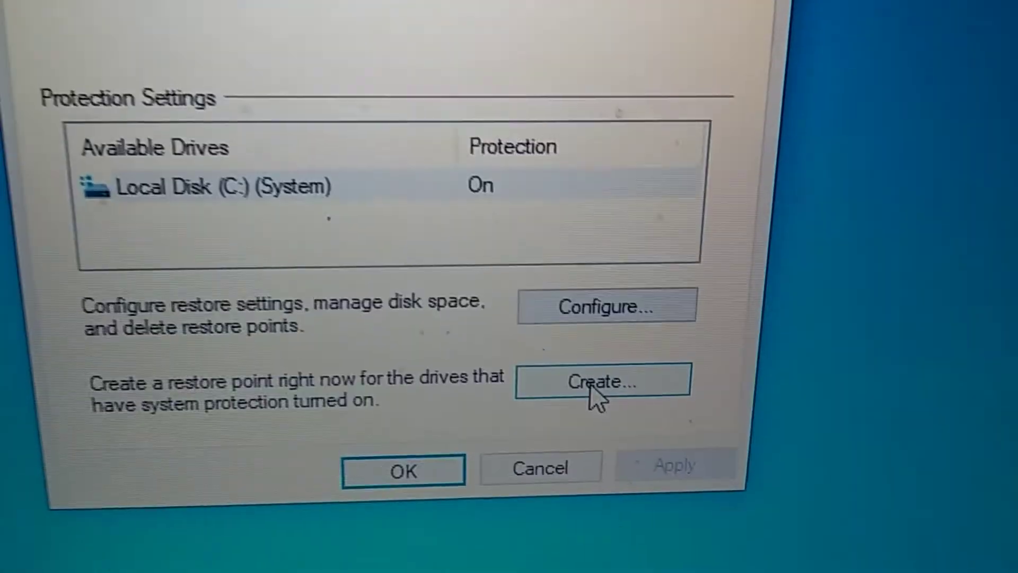
Step: Create a new restore point for drive C: with the description 'asd'
left_click(601, 380)
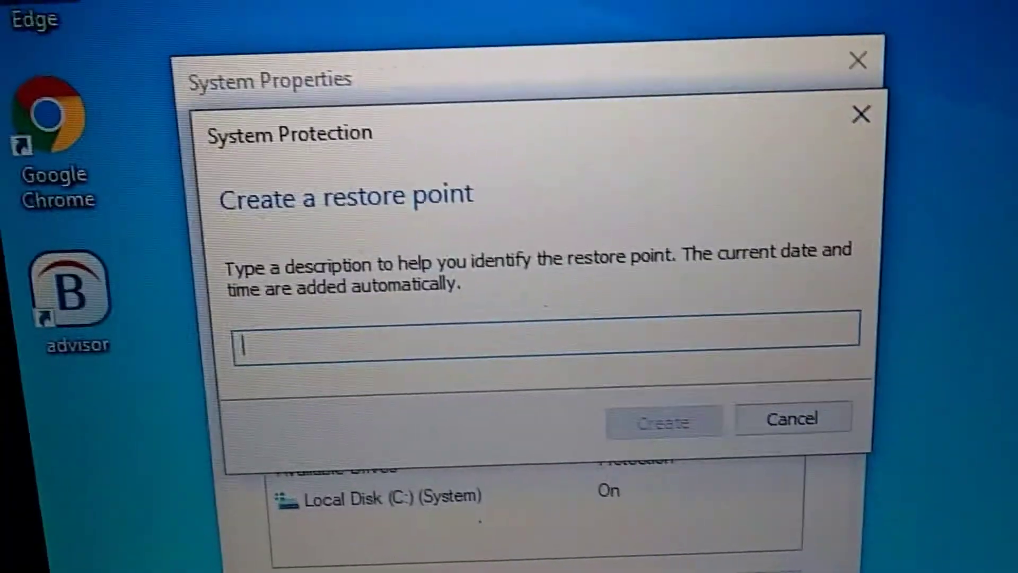
type("asd")
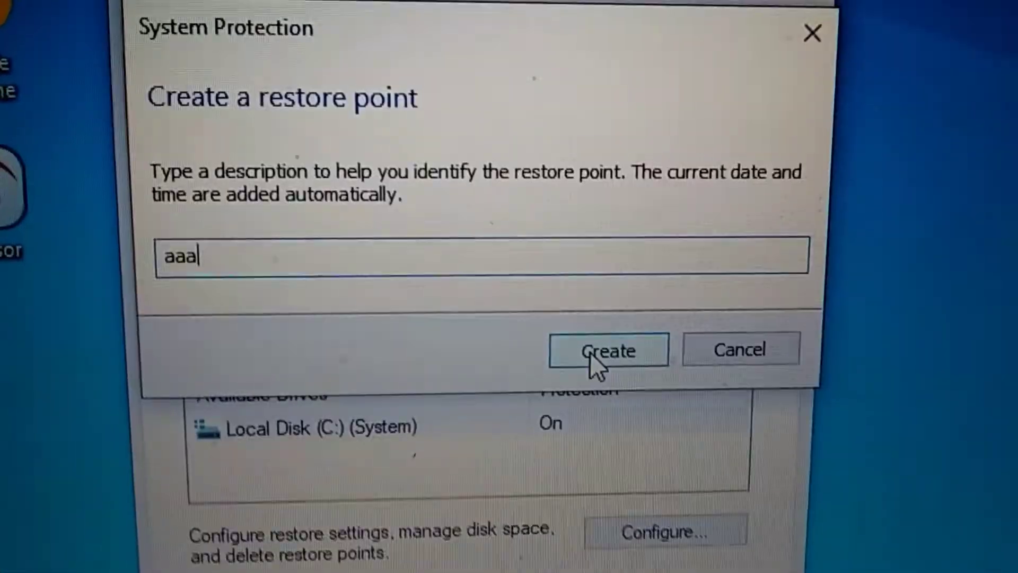
left_click(609, 350)
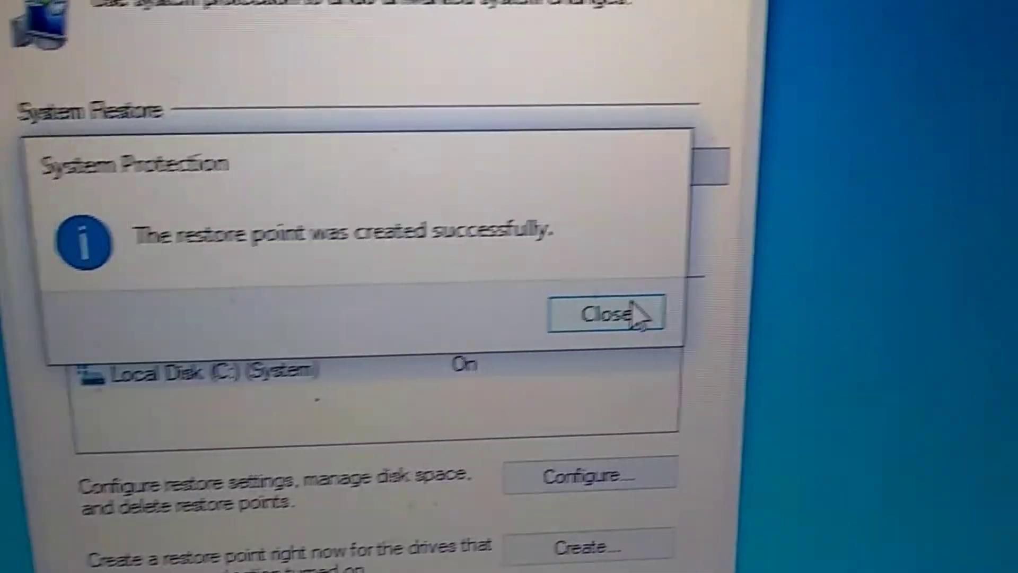
Step: Dismiss the success notice and close System Properties to the desktop
left_click(602, 312)
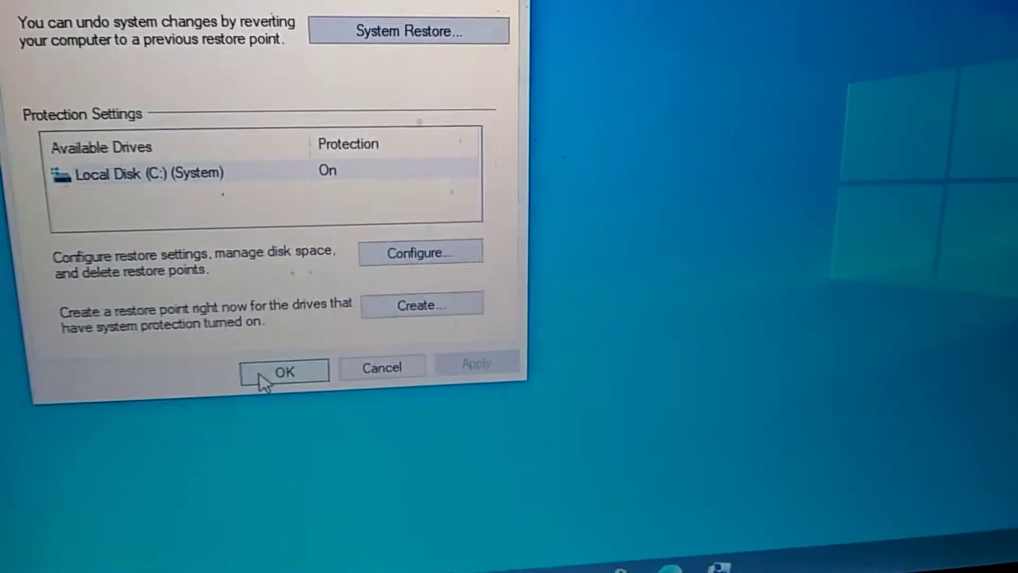
left_click(283, 371)
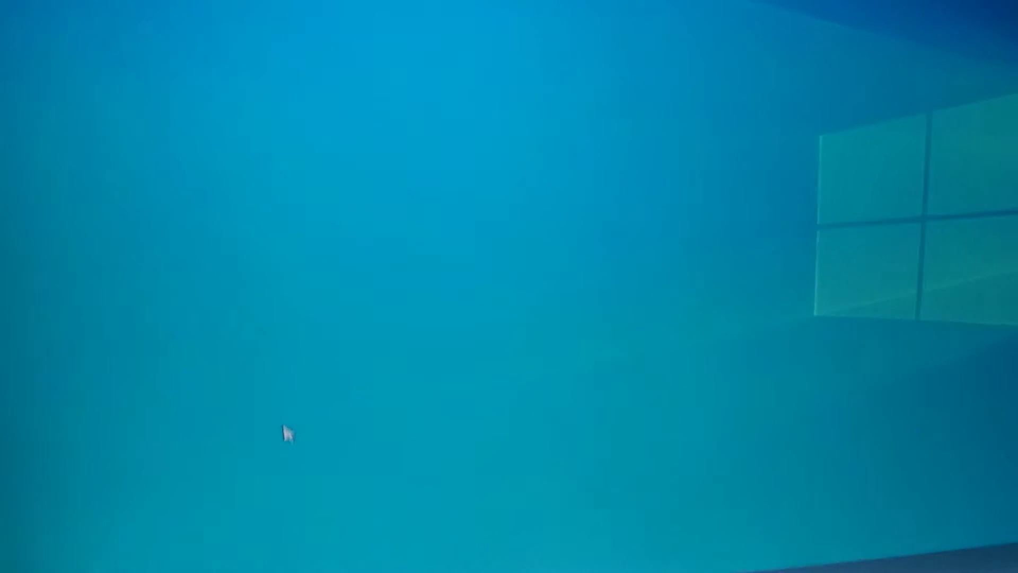